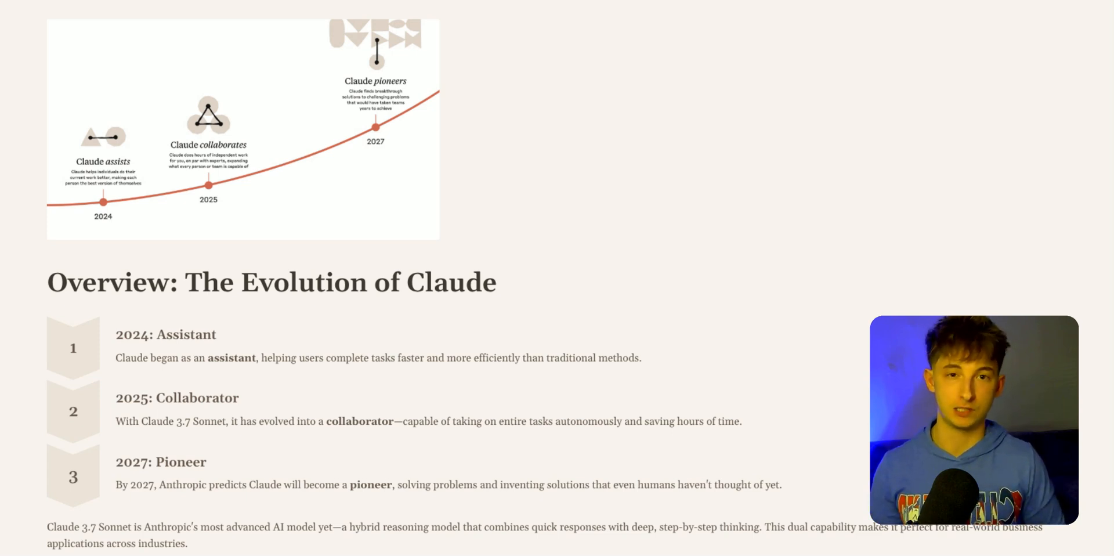
Step: Scroll down from the evolution overview to the Performance Benchmarks table
{"action": "scroll", "scroll_direction": "down", "scroll_amount": 3}
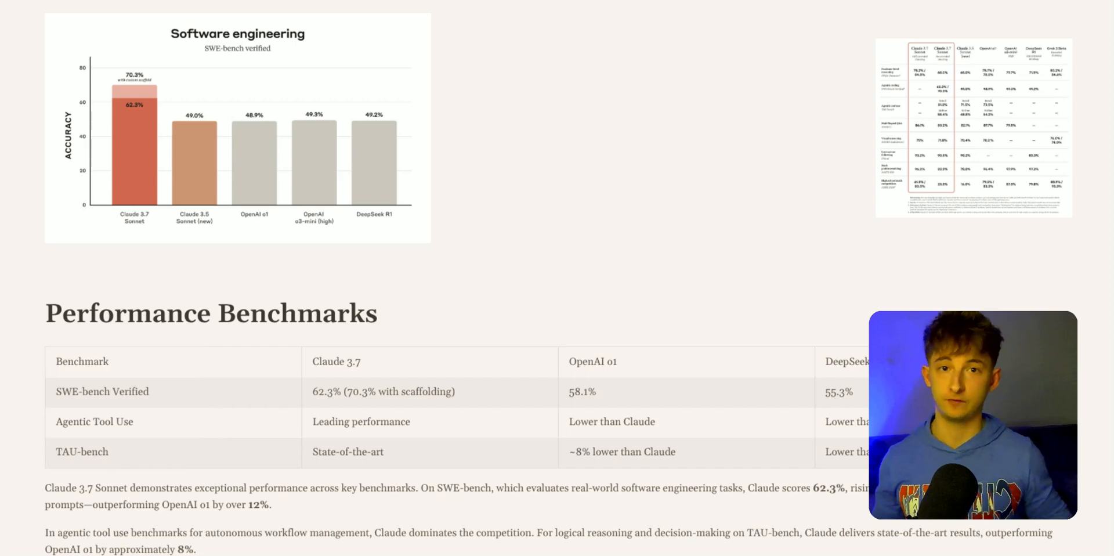
Step: Scroll further down past the benchmarks table to the remaining results
{"action": "scroll", "scroll_direction": "down", "scroll_amount": 3}
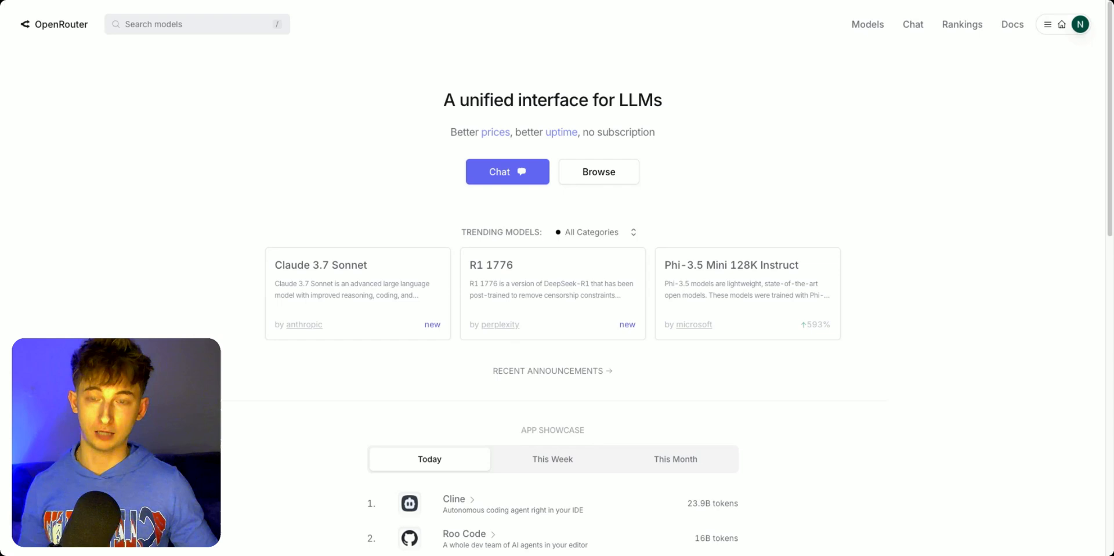
{"action": "mouse_move", "coordinate": [288, 137]}
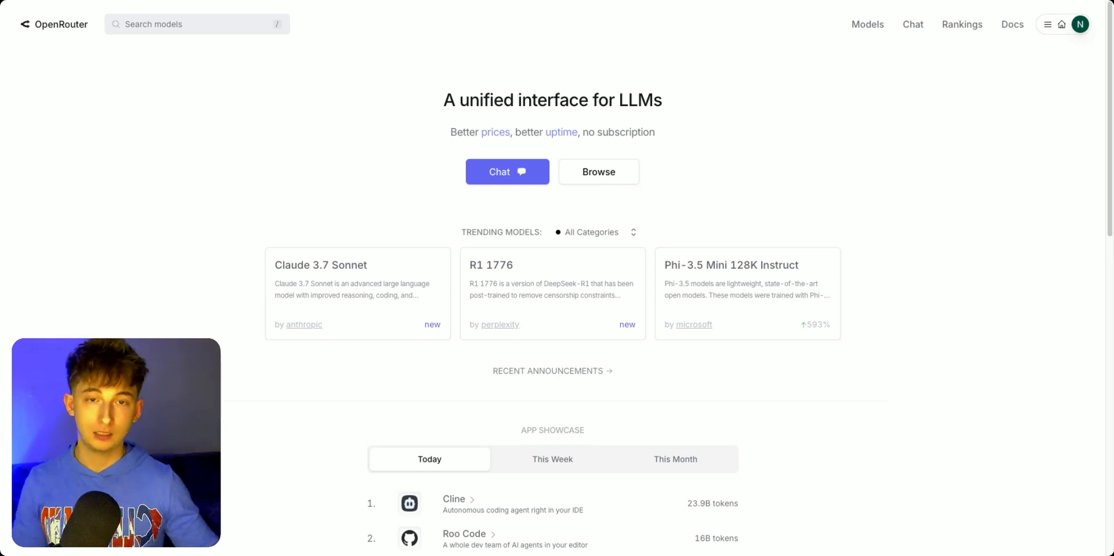
Step: Go to the Keys page from the OpenRouter account menu
{"action": "left_click", "coordinate": [1046, 23]}
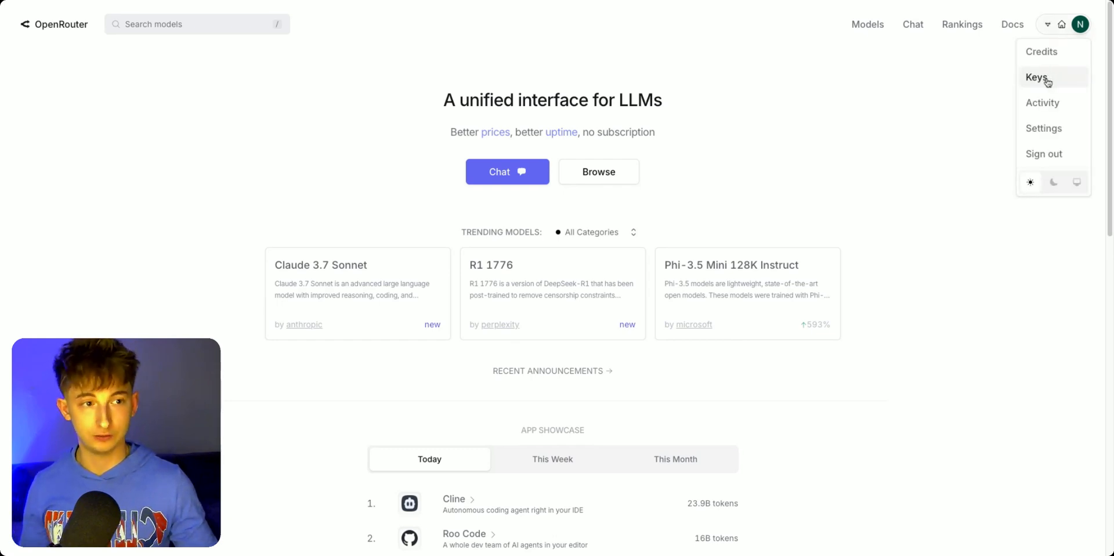
{"action": "left_click", "coordinate": [1036, 77]}
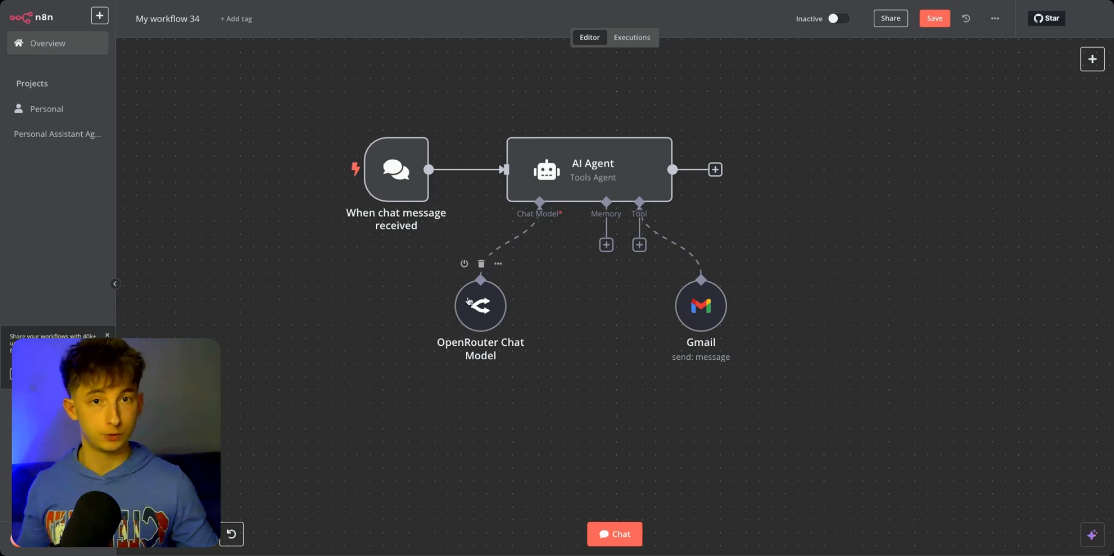
{"action": "left_click", "coordinate": [539, 244]}
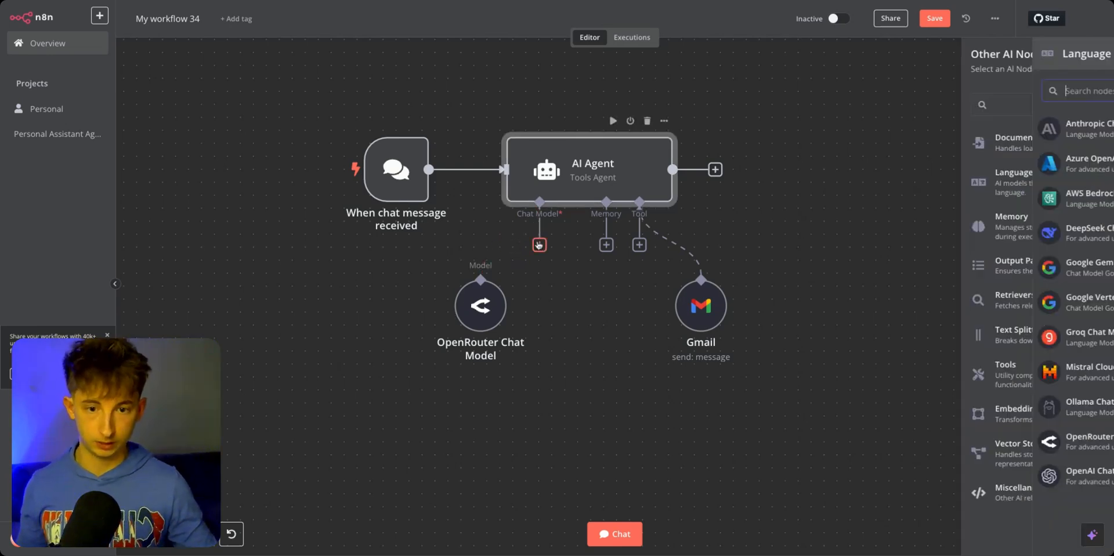
{"action": "type", "text": "openr"}
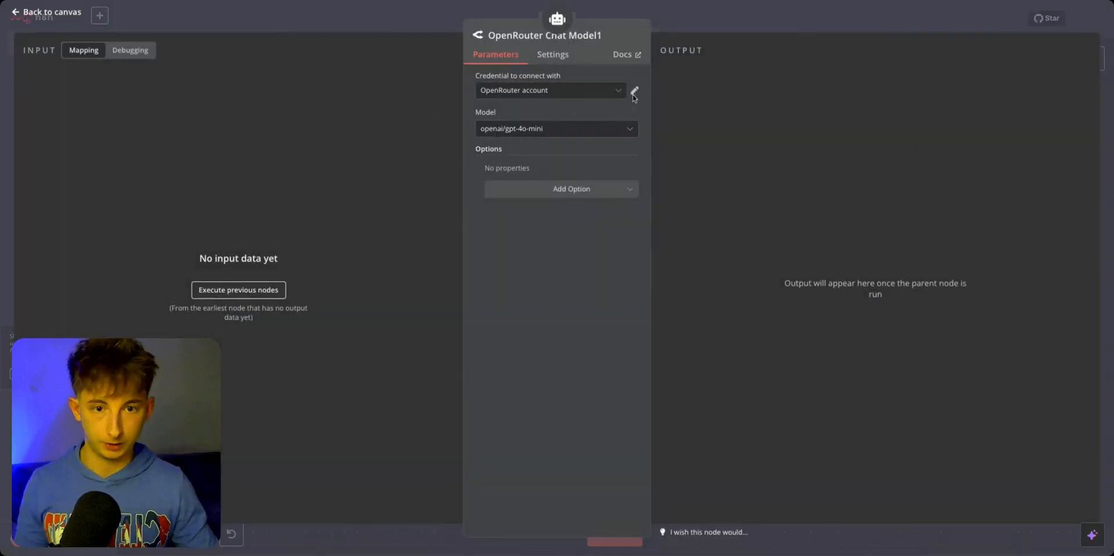
{"action": "left_click", "coordinate": [634, 91]}
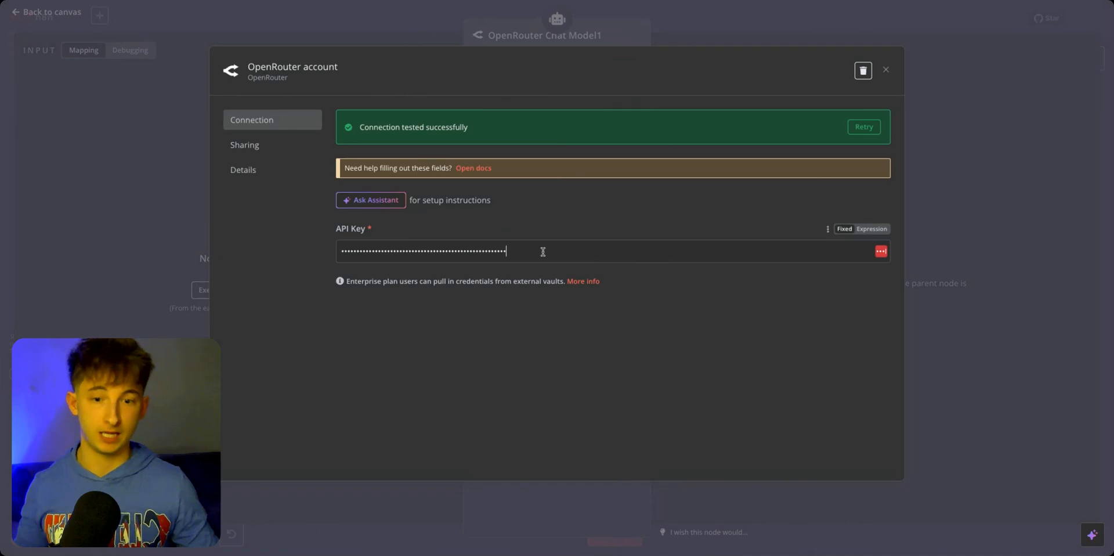
{"action": "left_click", "coordinate": [885, 70]}
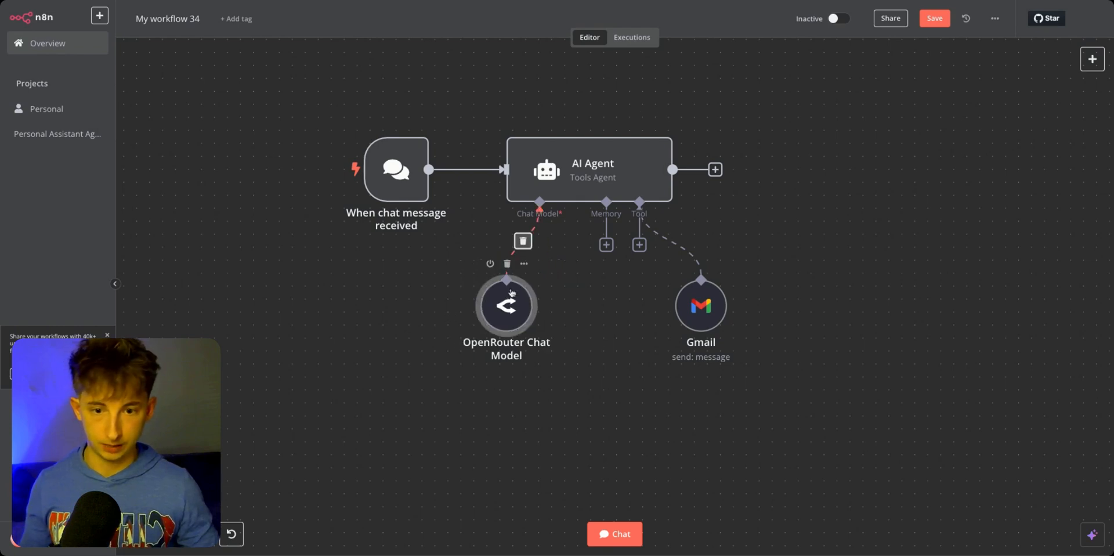
Step: In the OpenRouter Chat Model settings, search the model list for claude and deepseek options
{"action": "double_click", "coordinate": [506, 305]}
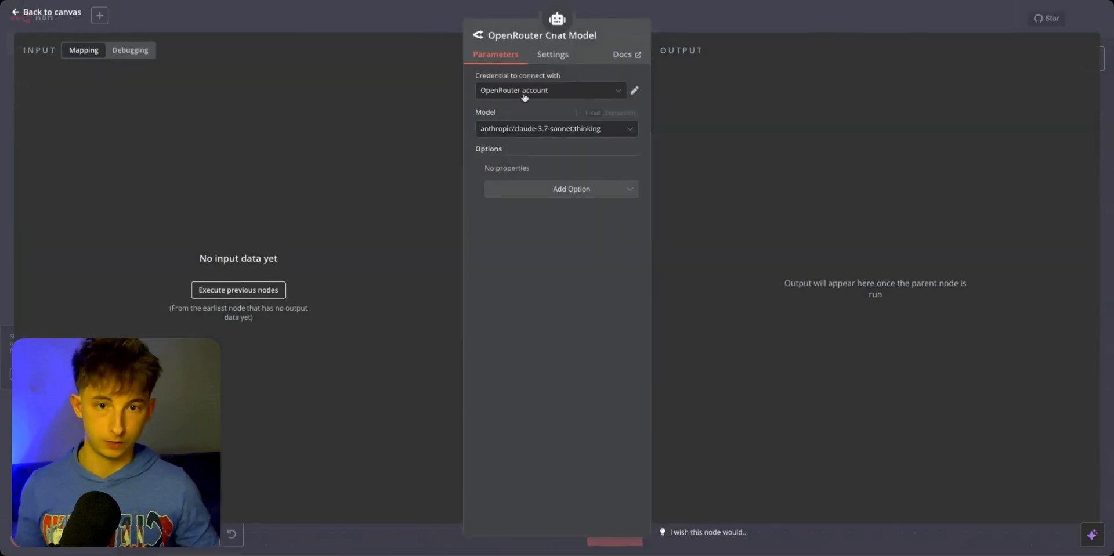
{"action": "left_click", "coordinate": [555, 128]}
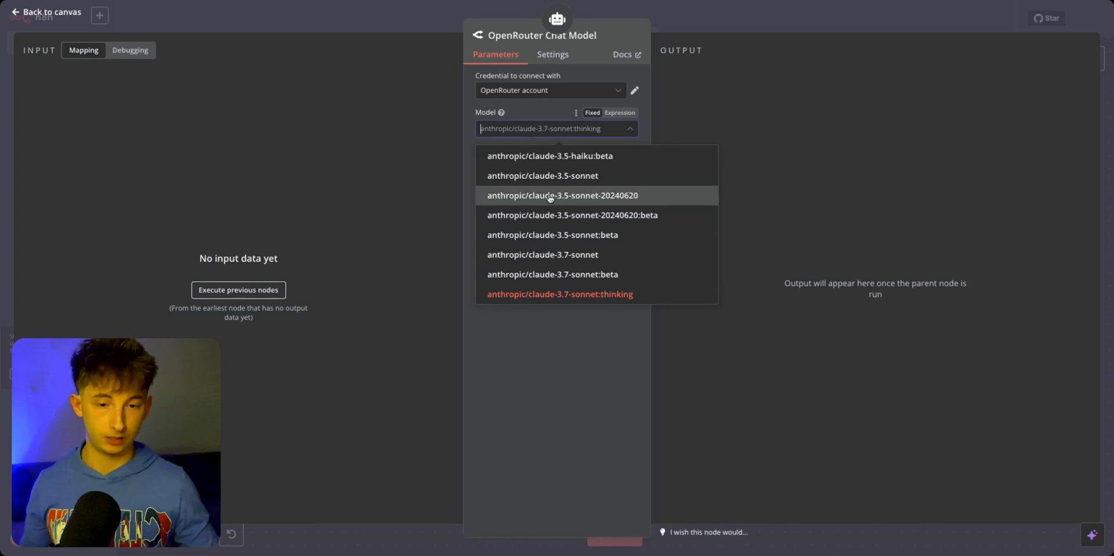
{"action": "type", "text": "claude"}
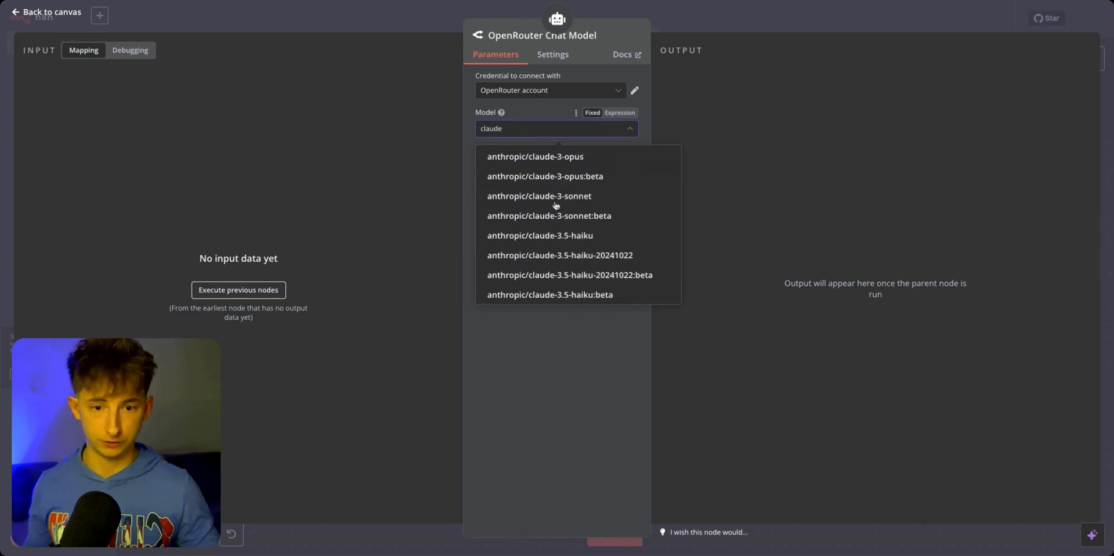
{"action": "type", "text": "deepsk"}
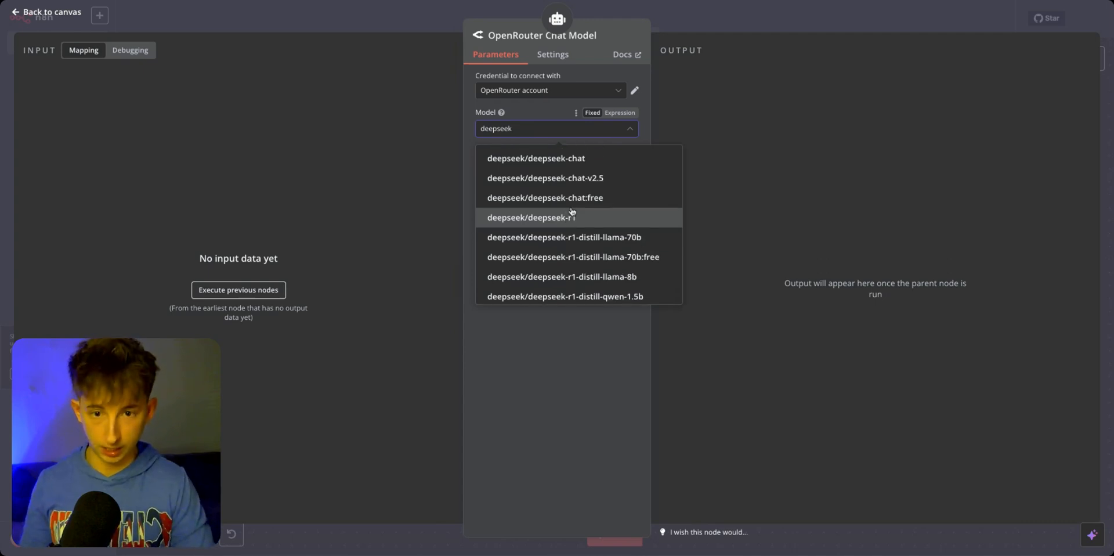
{"action": "scroll", "scroll_direction": "down", "scroll_amount": 3}
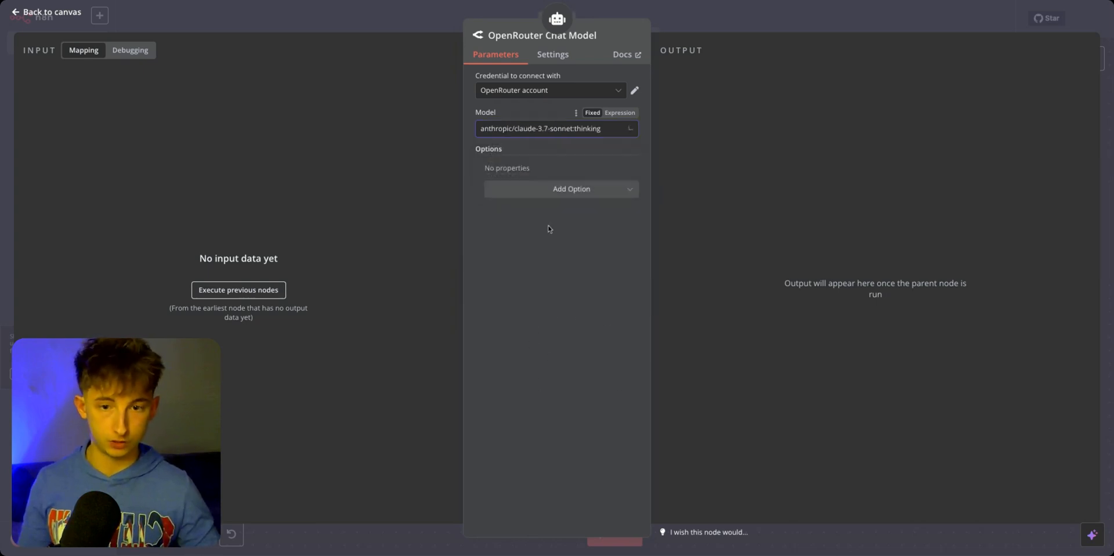
Step: Compare the openai models, keep anthropic/claude-3.7-sonnet:thinking and return to the canvas
{"action": "left_click", "coordinate": [555, 127]}
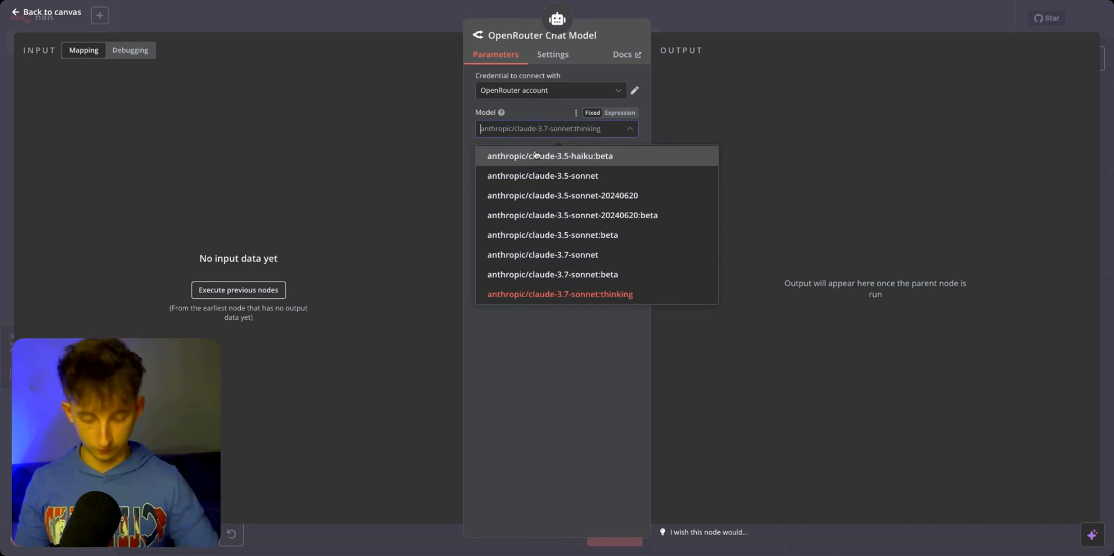
{"action": "type", "text": "openai"}
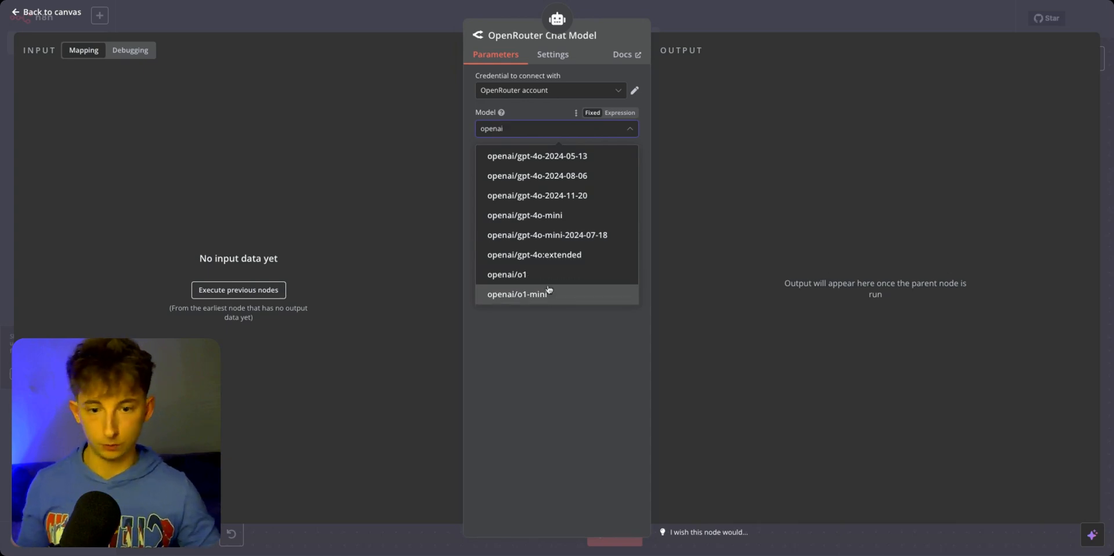
{"action": "scroll", "scroll_direction": "down", "scroll_amount": 3}
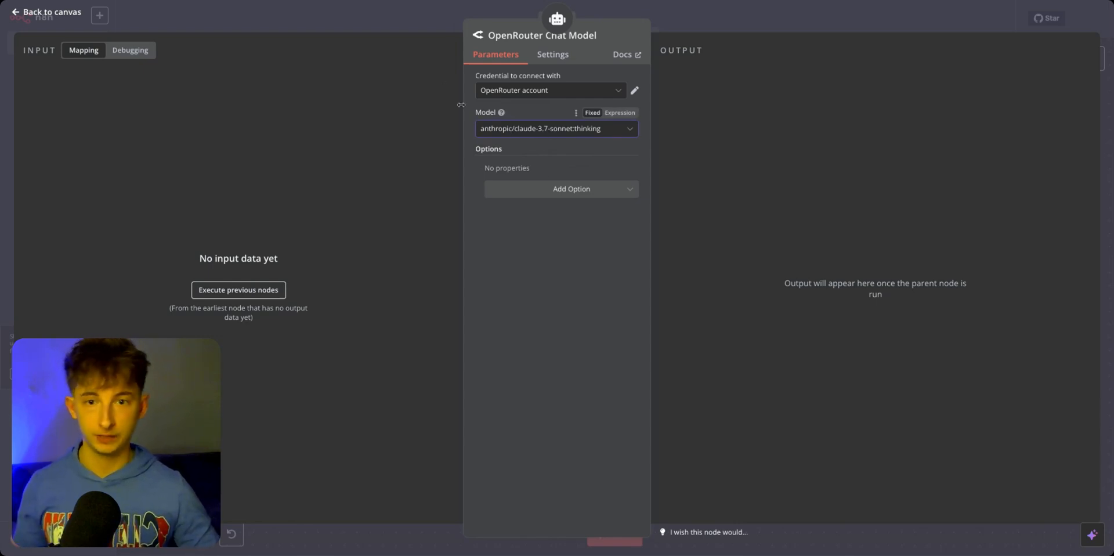
{"action": "left_click", "coordinate": [46, 11]}
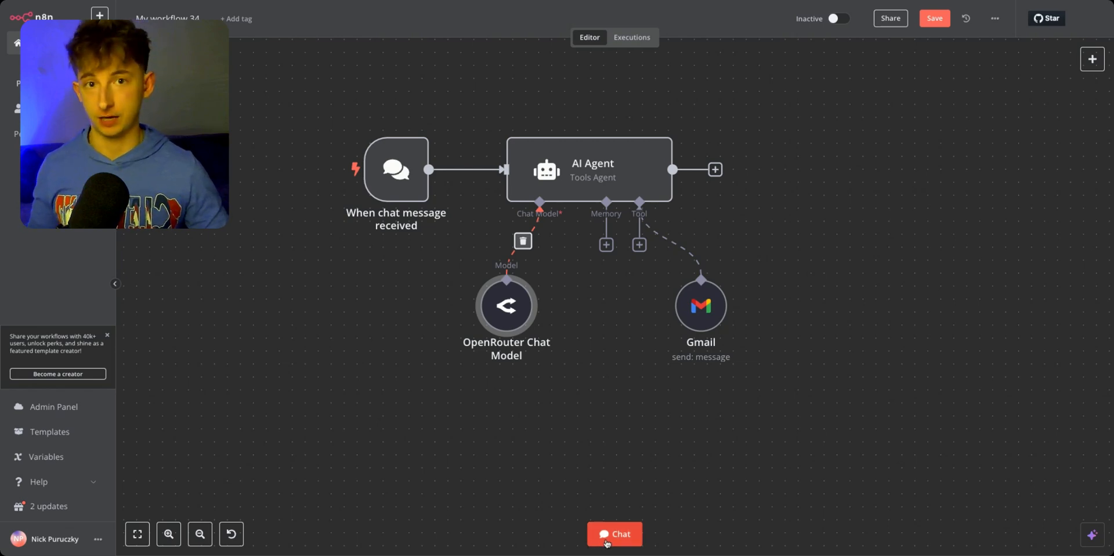
Step: Send the agent a chat prompt asking for a marketing strategy for a small-business productivity product
{"action": "left_click", "coordinate": [613, 534]}
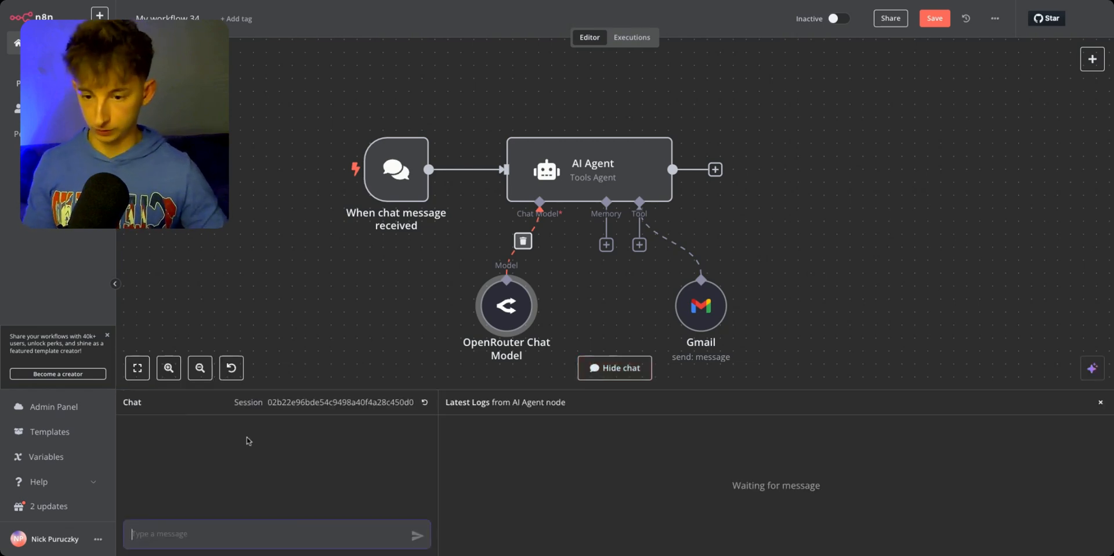
{"action": "type", "text": "We're launching a new product targeting small business owners who want to improve their productivity. The budget is $10,000 for the first month. Suggest an optimized marketing strategy that includes ad platforms, content ideas, and audience targeting"}
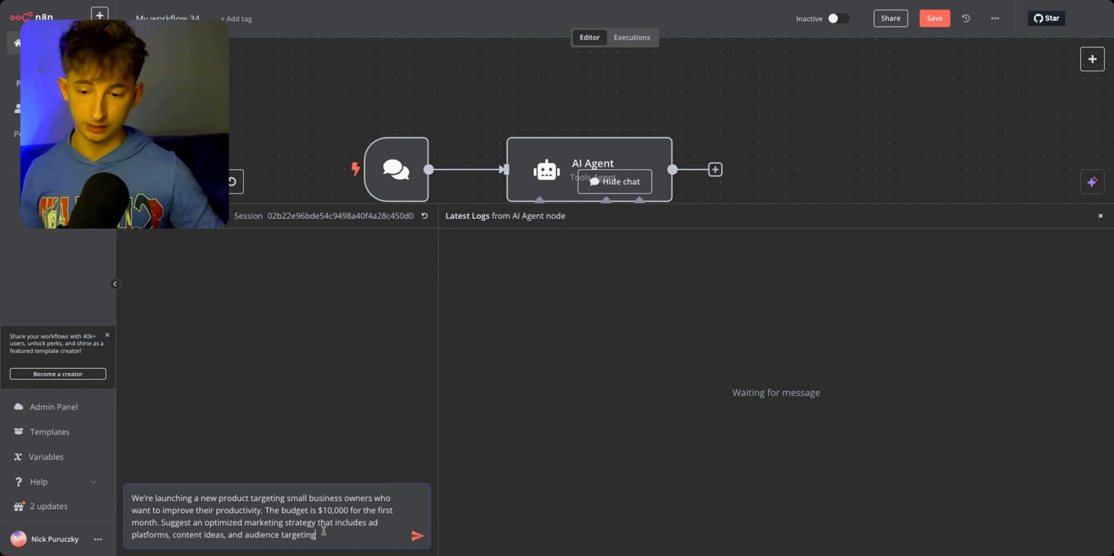
{"action": "left_click", "coordinate": [416, 535]}
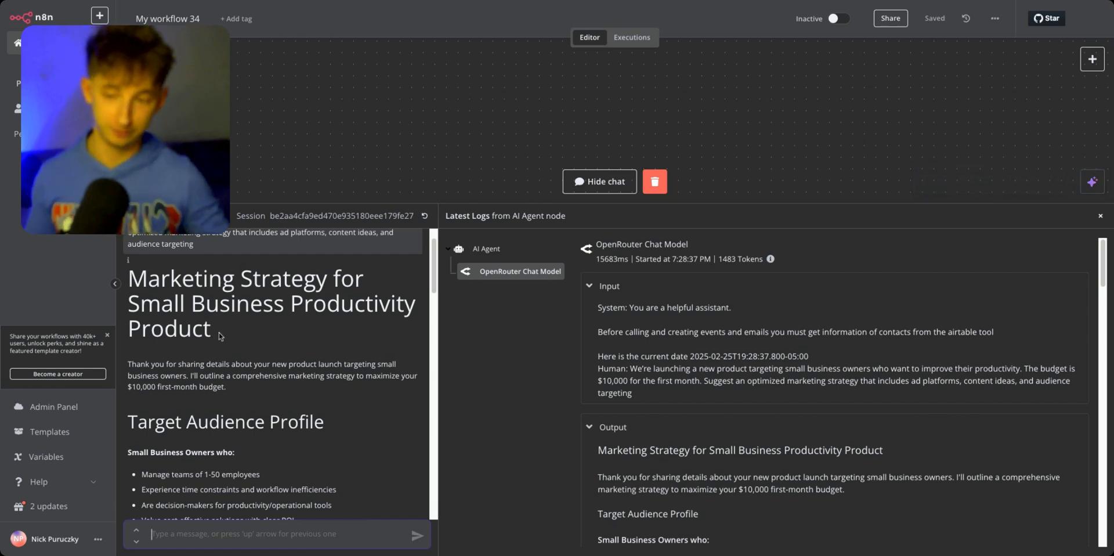
Step: Read through the agent's marketing plan, highlighting the $2,500 LinkedIn budget figure
{"action": "scroll", "scroll_direction": "down", "scroll_amount": 3}
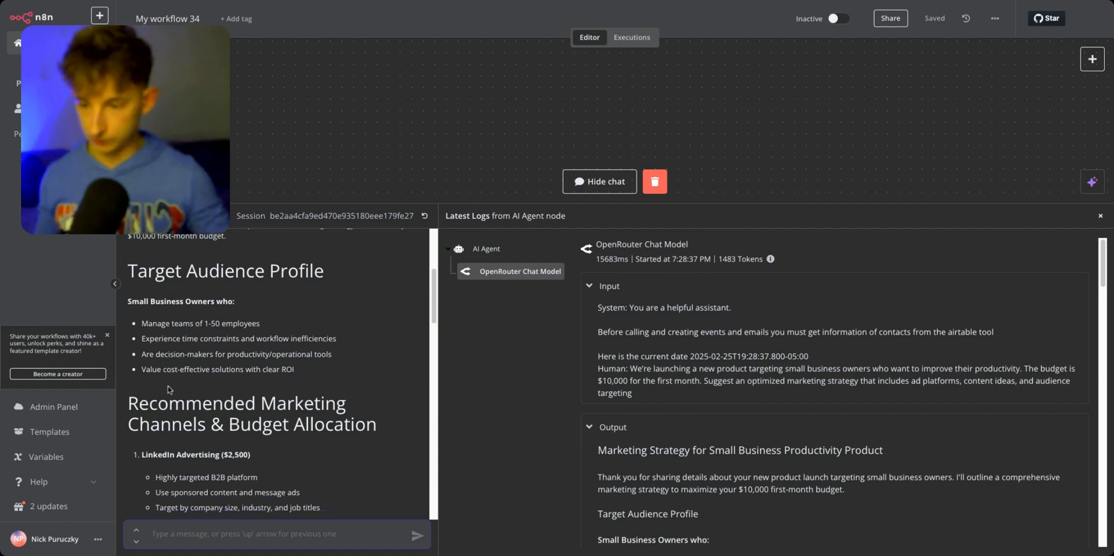
{"action": "scroll", "scroll_direction": "down", "scroll_amount": 3}
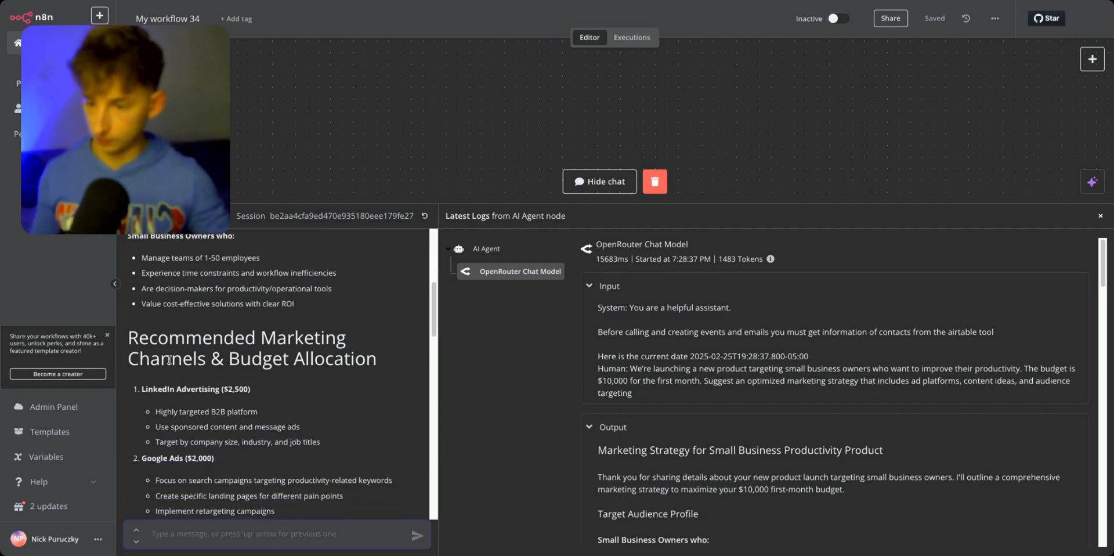
{"action": "scroll", "scroll_direction": "down", "scroll_amount": 3}
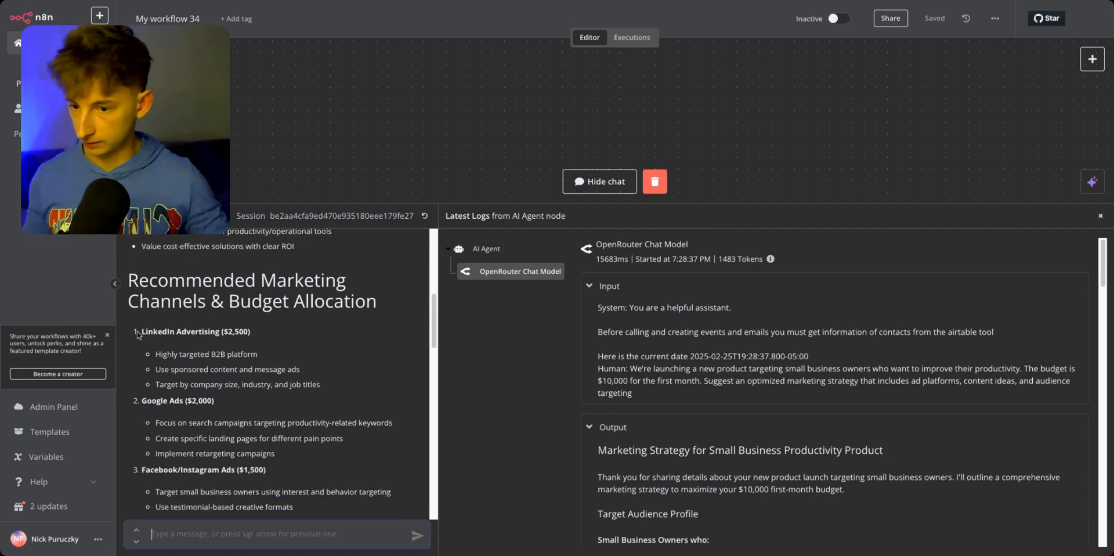
{"action": "double_click", "coordinate": [234, 330]}
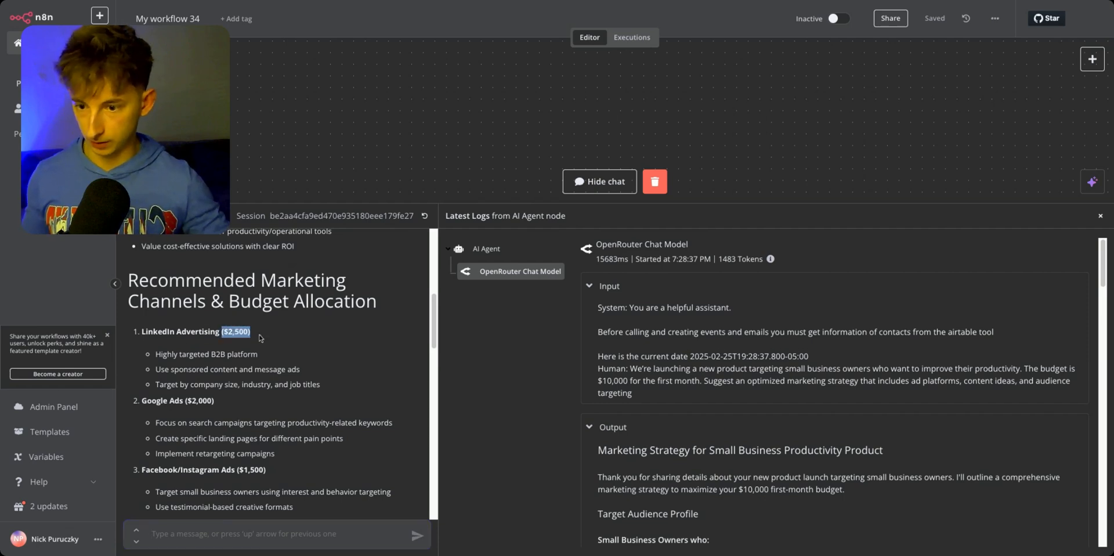
{"action": "scroll", "scroll_direction": "down", "scroll_amount": 3}
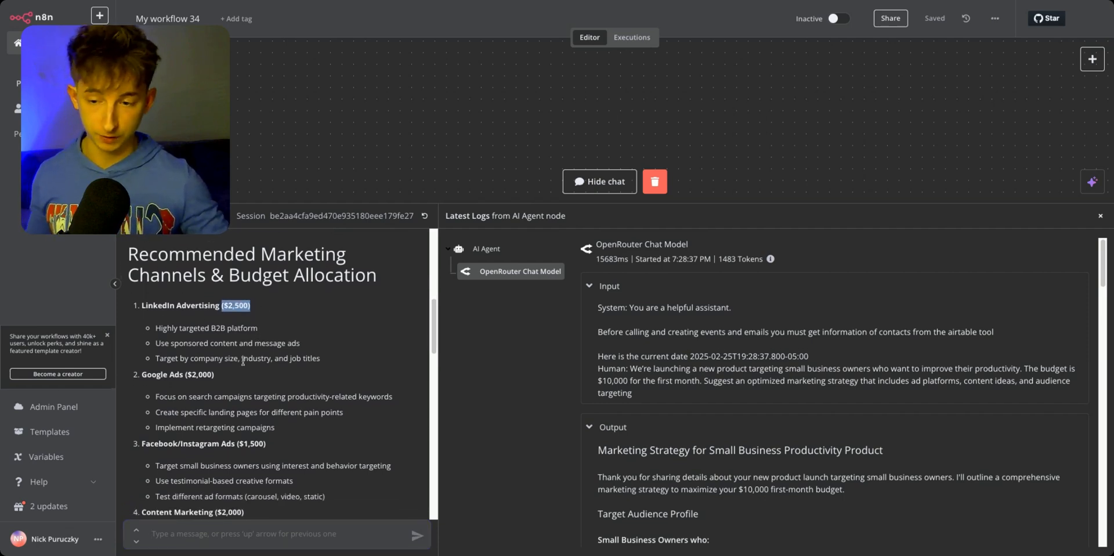
{"action": "scroll", "scroll_direction": "down", "scroll_amount": 3}
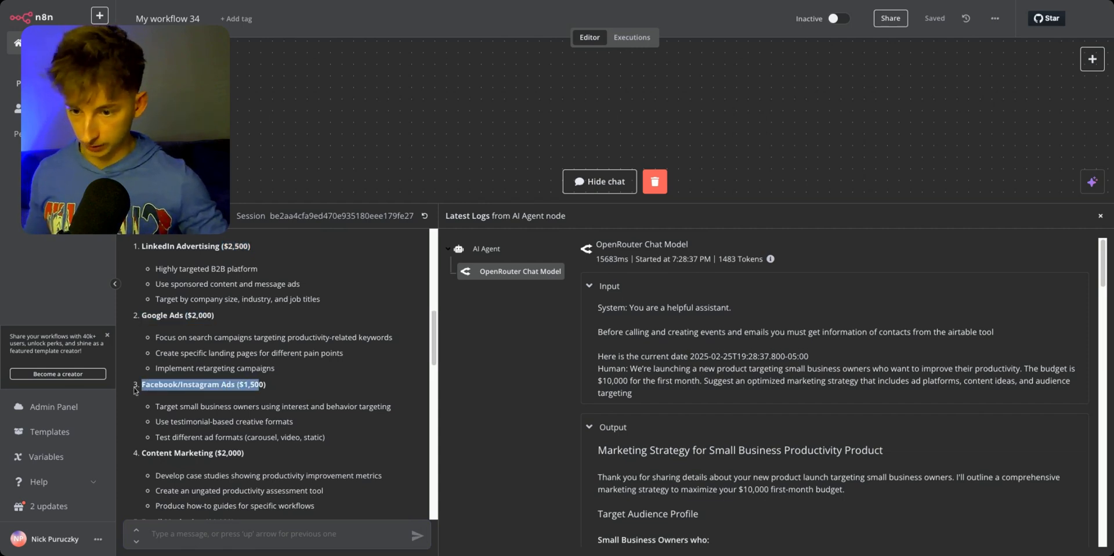
{"action": "scroll", "scroll_direction": "down", "scroll_amount": 3}
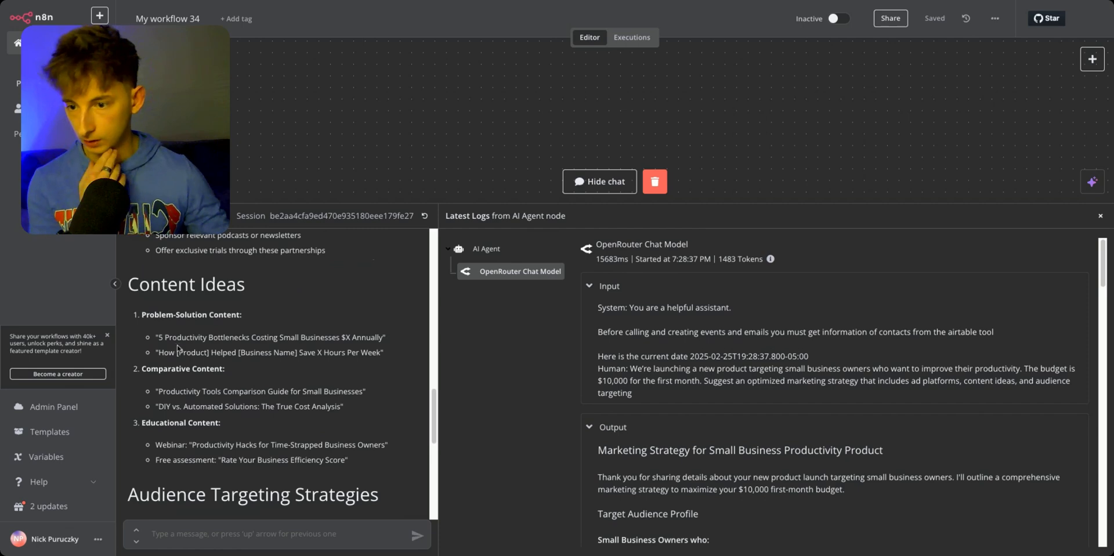
{"action": "mouse_move", "coordinate": [233, 331]}
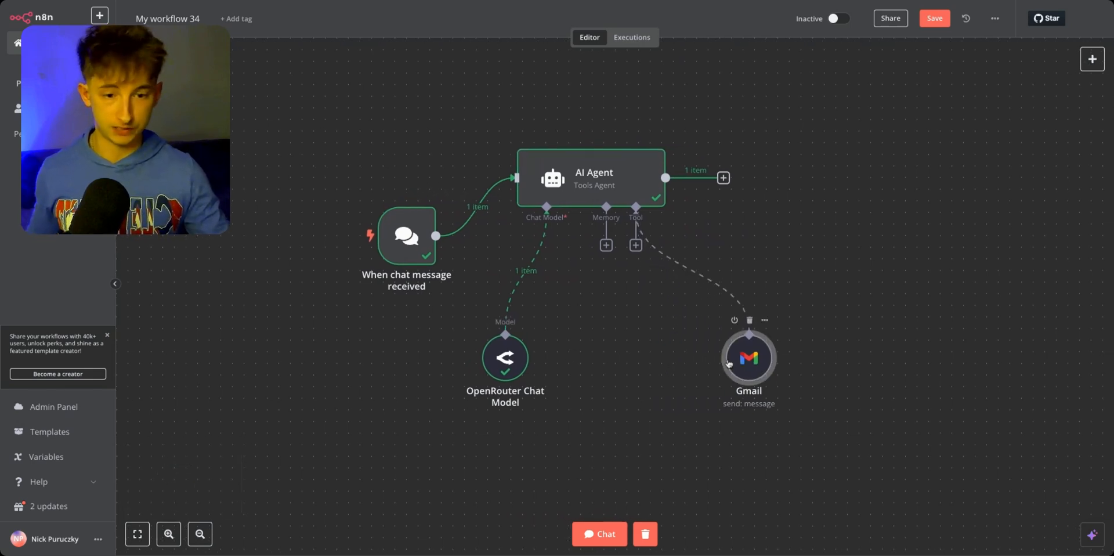
Step: Search the agent's tool catalog for 'calend' to find the Google Calendar Tool
{"action": "type", "text": "calend"}
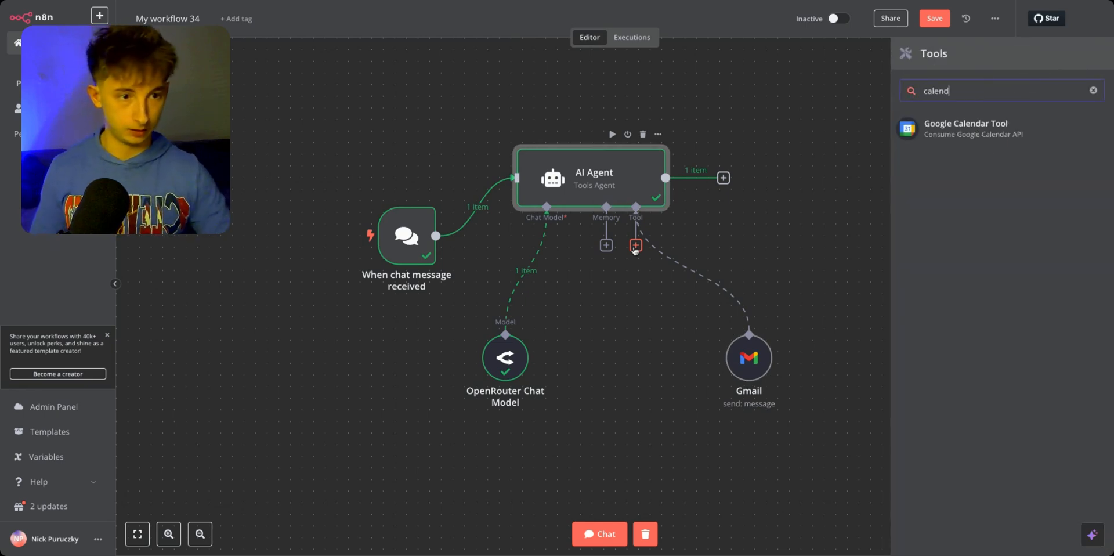
{"action": "left_click", "coordinate": [1093, 91]}
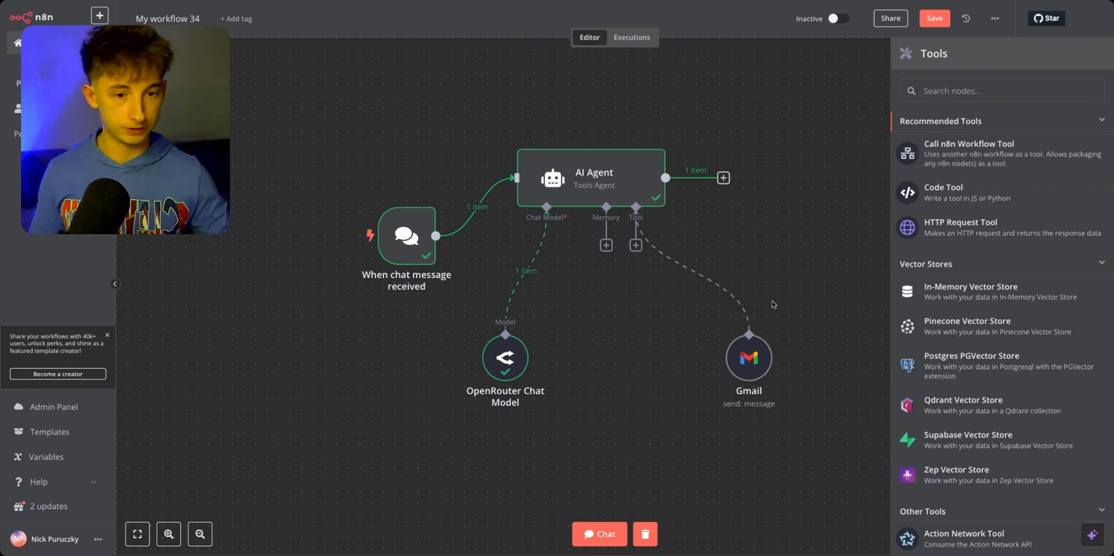